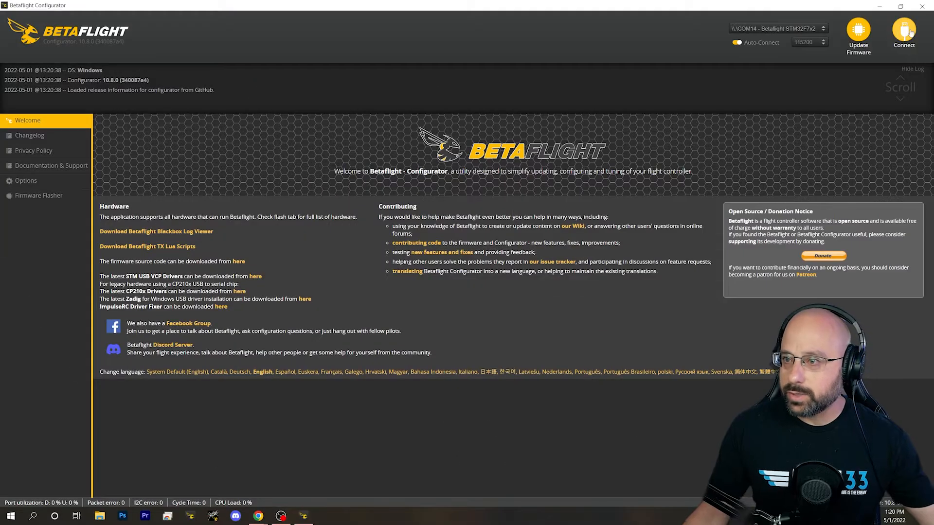
# Connect Betaflight Configurator to the flight controller to reach the PID Tuning page
pyautogui.click(903, 35)
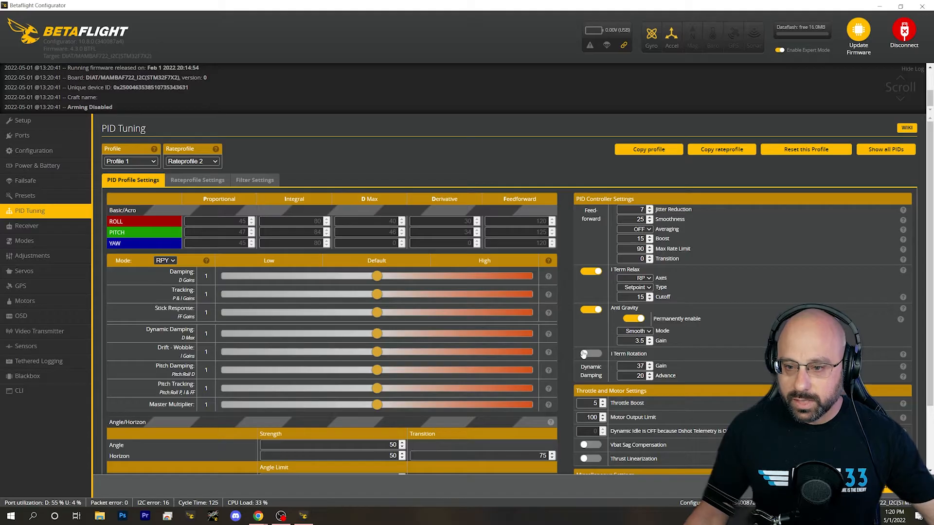
# Show the Rateprofile Settings with Actual rates and the throttle curve preview
pyautogui.click(196, 180)
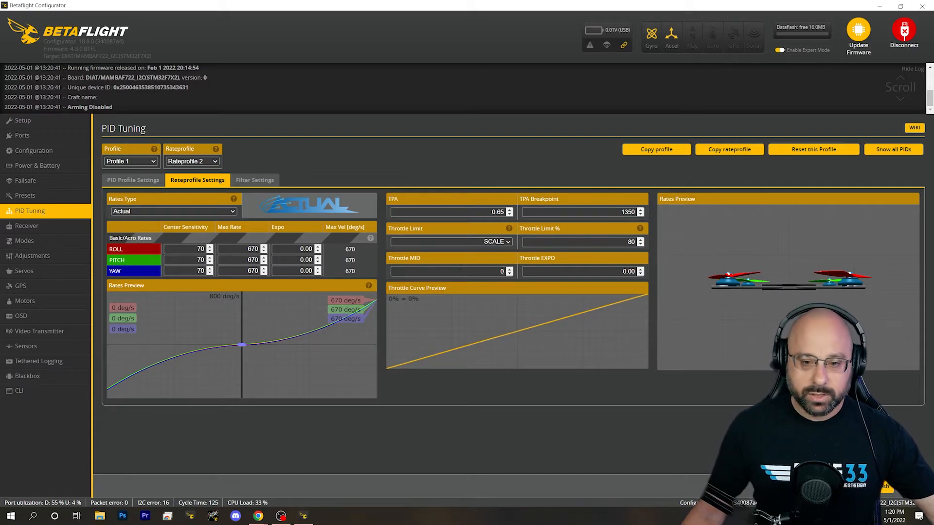
pyautogui.click(450, 271)
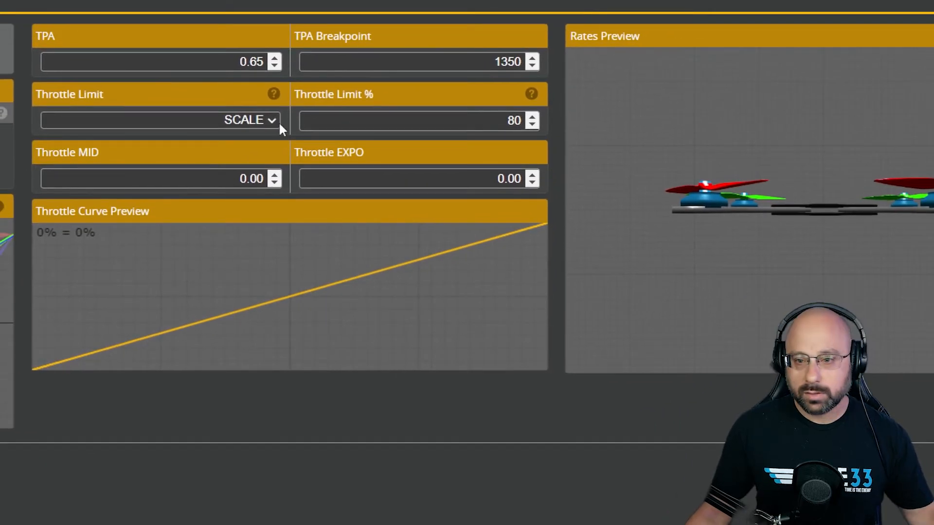
# Sweep Throttle EXPO up to its maximum and back down, settling at 0.5
pyautogui.click(531, 175)
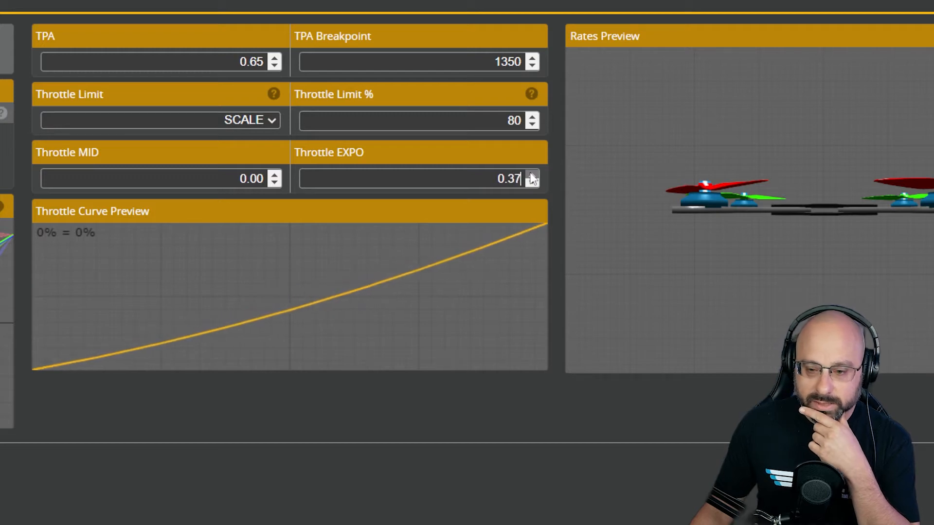
pyautogui.click(531, 175)
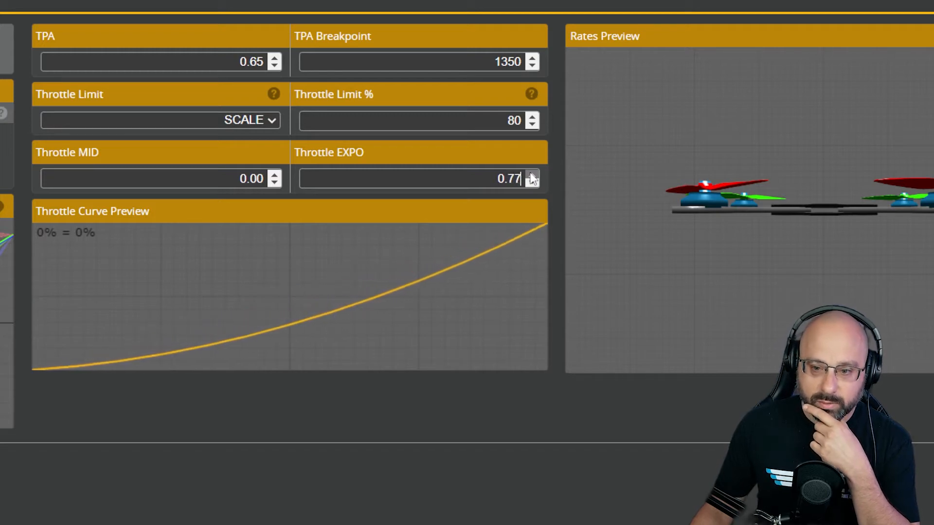
pyautogui.click(530, 174)
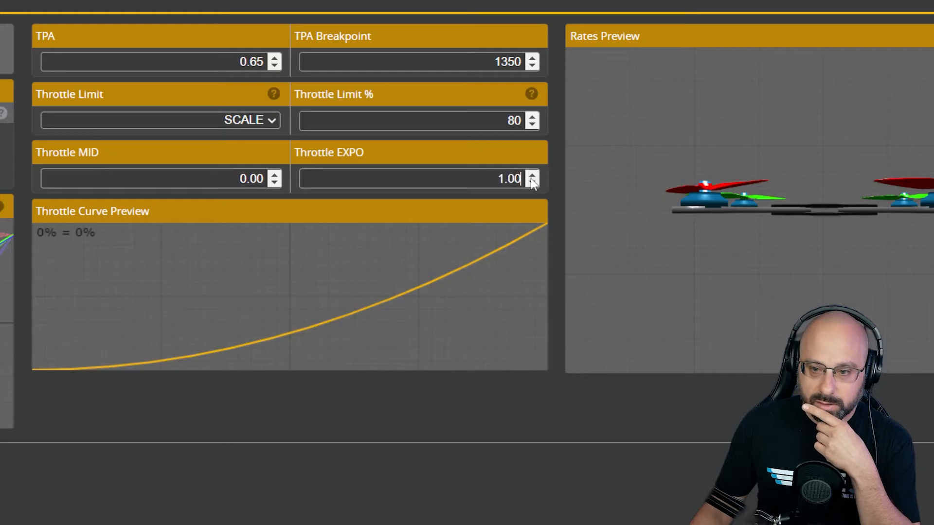
pyautogui.click(532, 183)
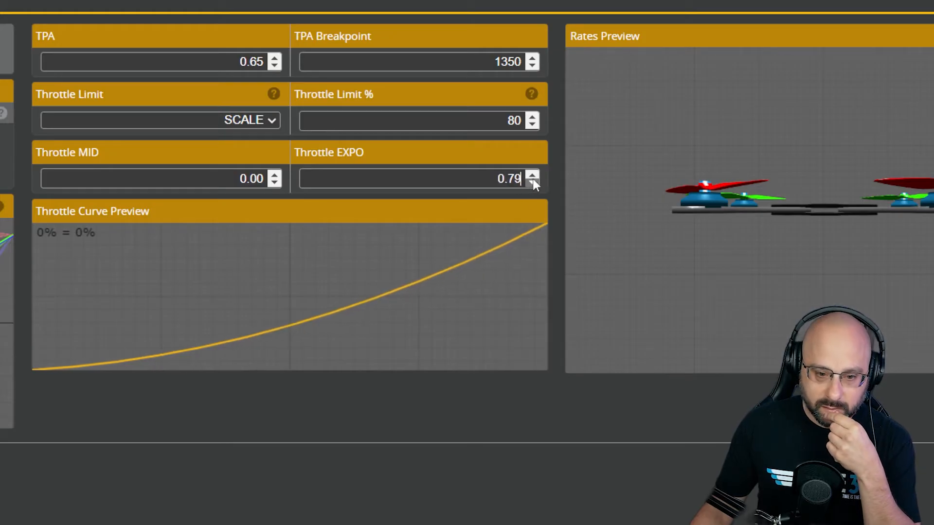
pyautogui.click(532, 183)
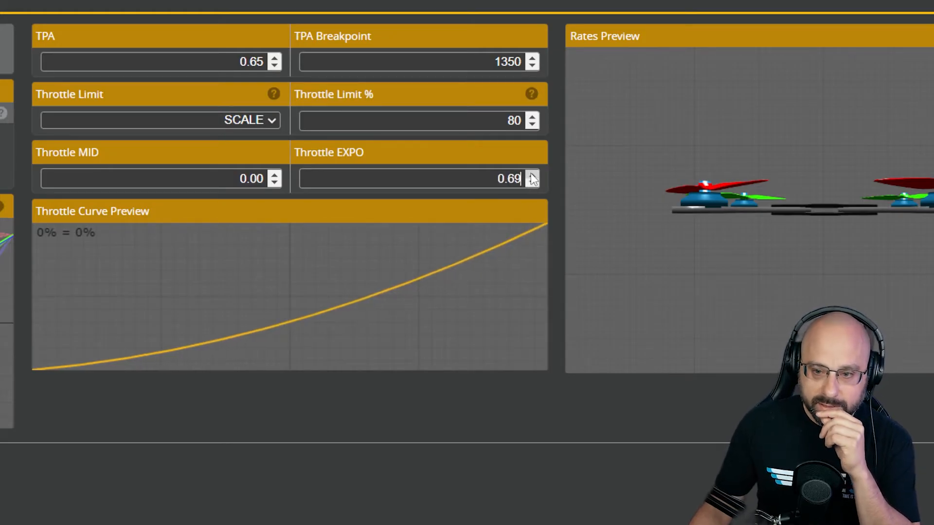
pyautogui.click(532, 174)
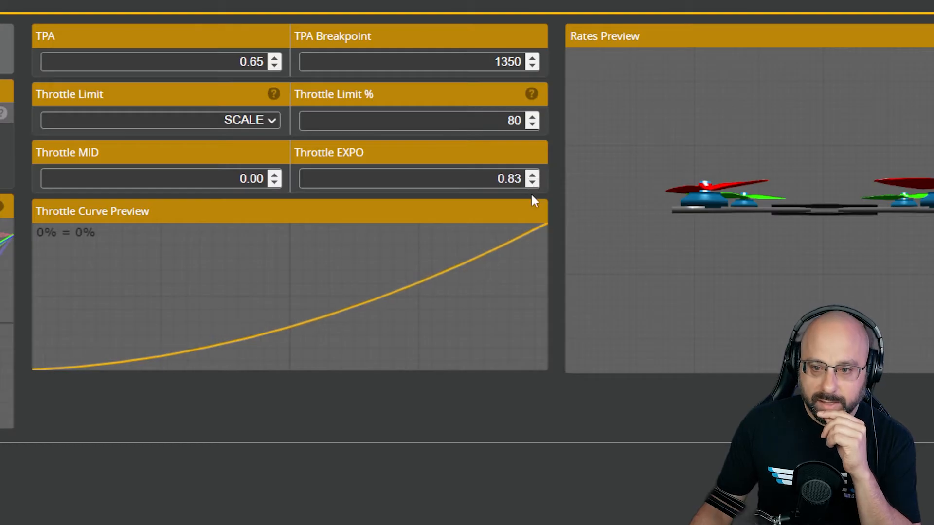
pyautogui.doubleClick(510, 178)
pyautogui.write('0.59')
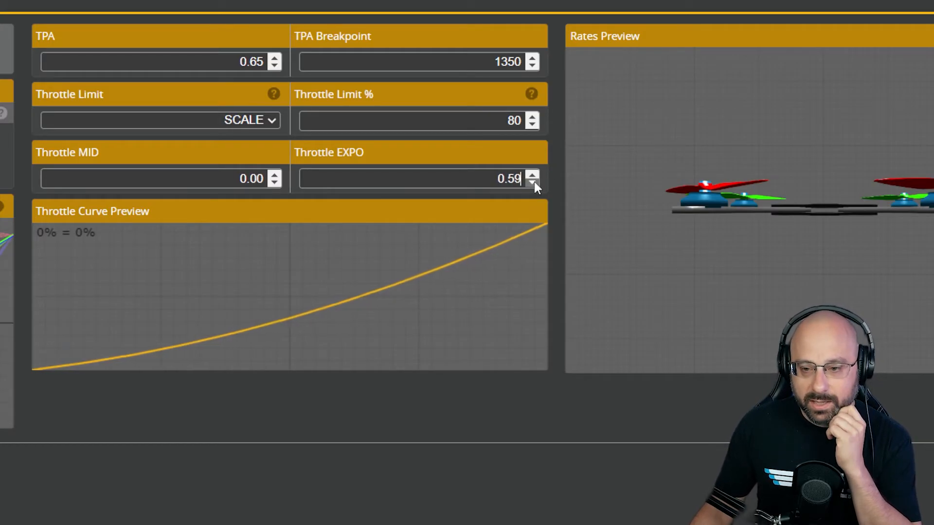
pyautogui.click(532, 183)
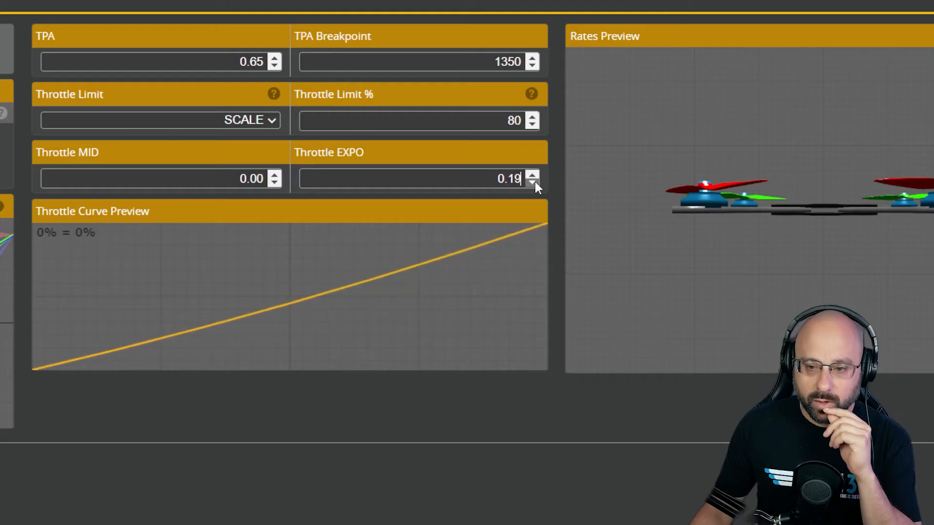
pyautogui.click(532, 183)
pyautogui.write('0.5')
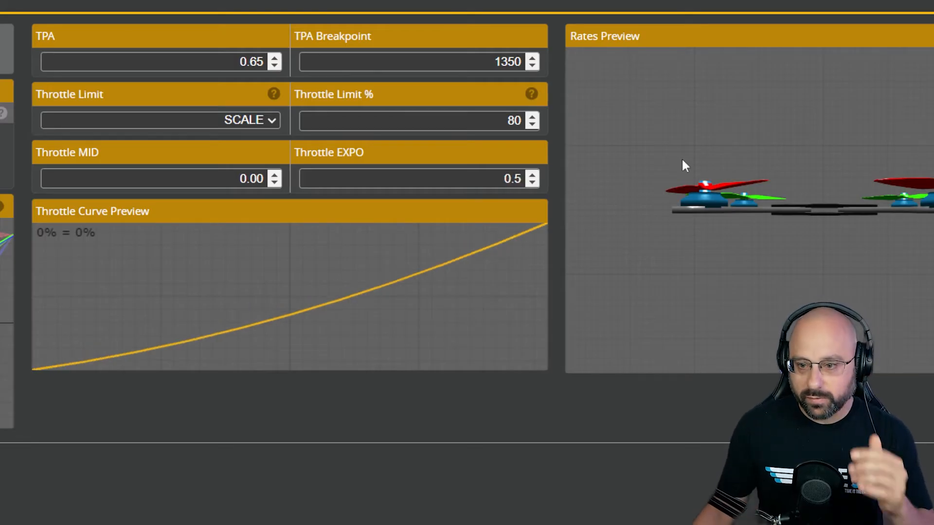
# Adjust Throttle MID down to 0 and raise Throttle EXPO to about 0.74
pyautogui.click(274, 175)
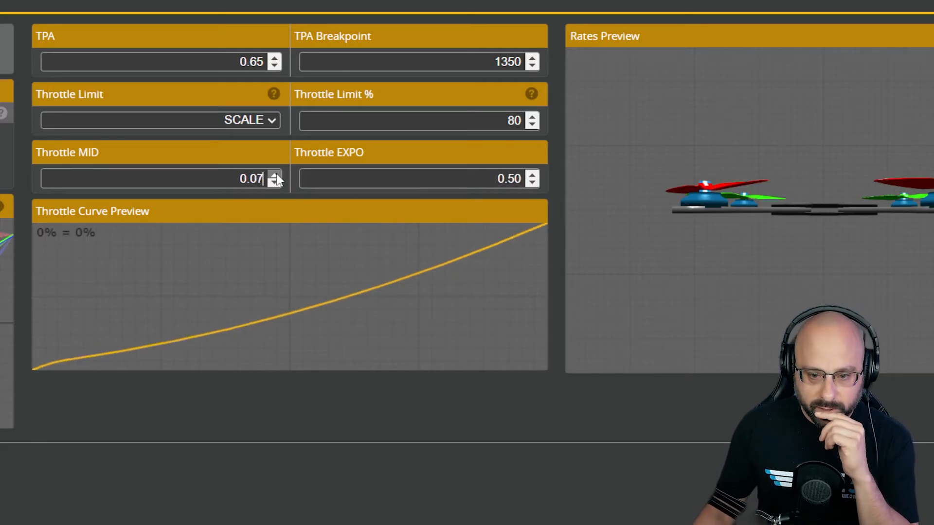
pyautogui.click(274, 175)
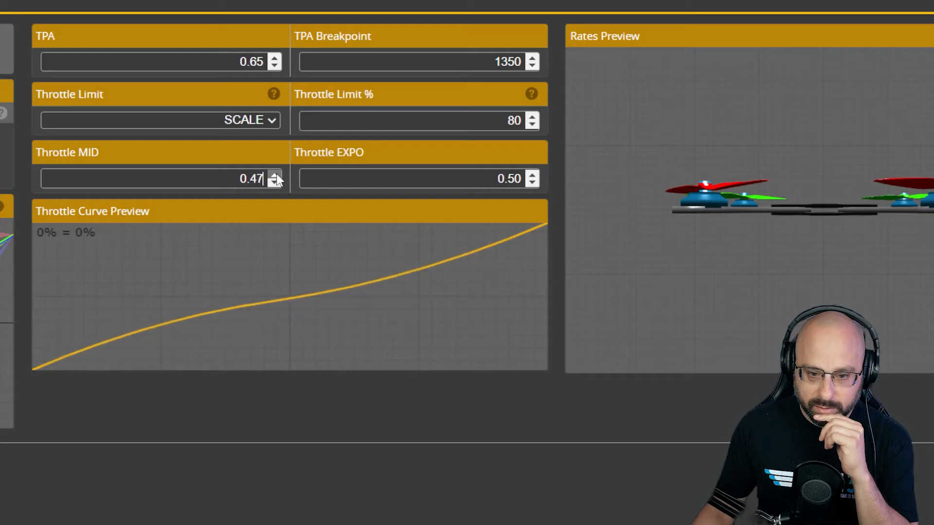
pyautogui.click(275, 183)
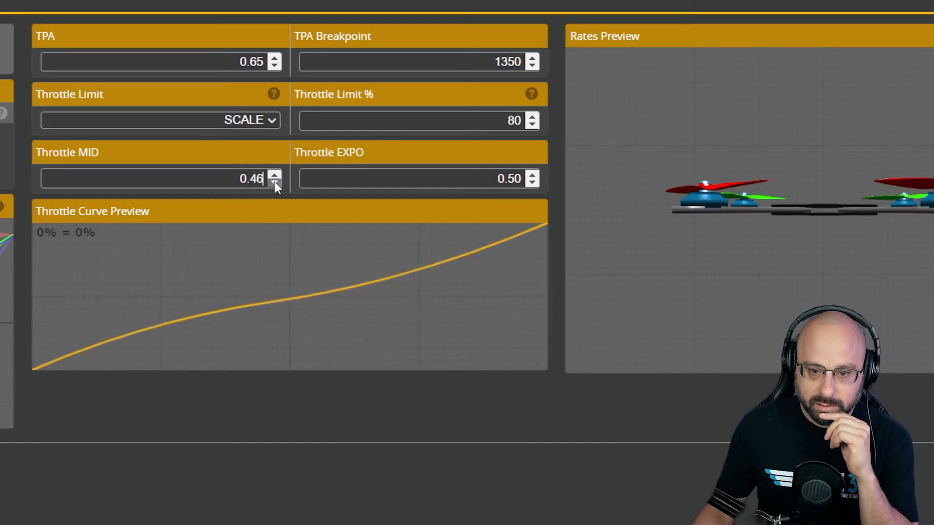
pyautogui.click(274, 183)
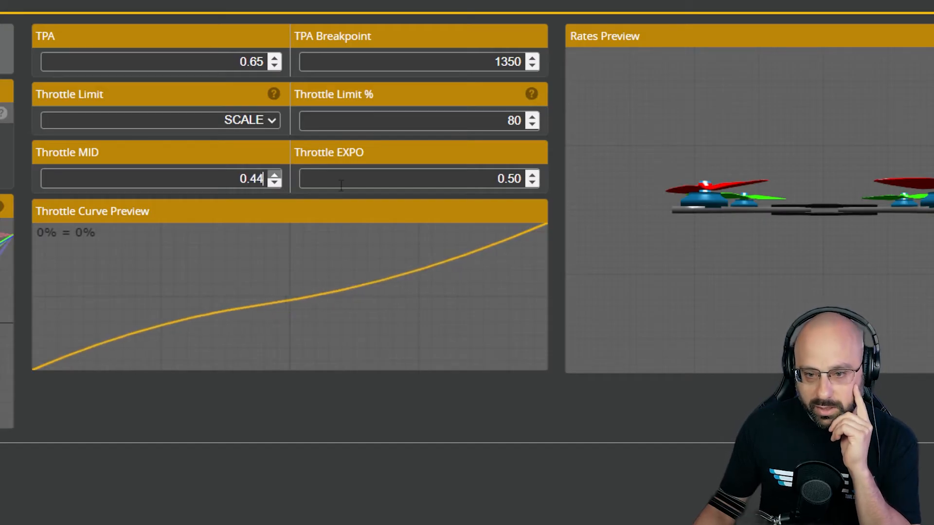
pyautogui.click(532, 175)
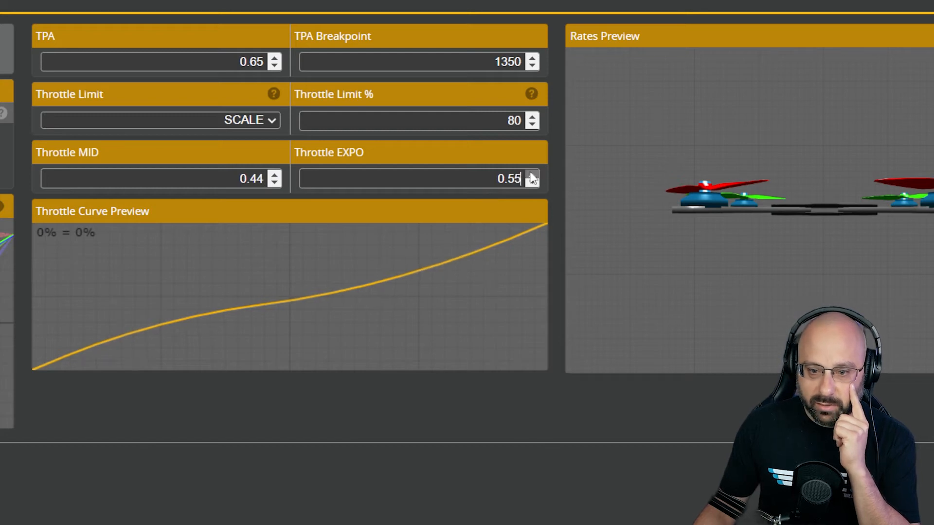
pyautogui.click(532, 174)
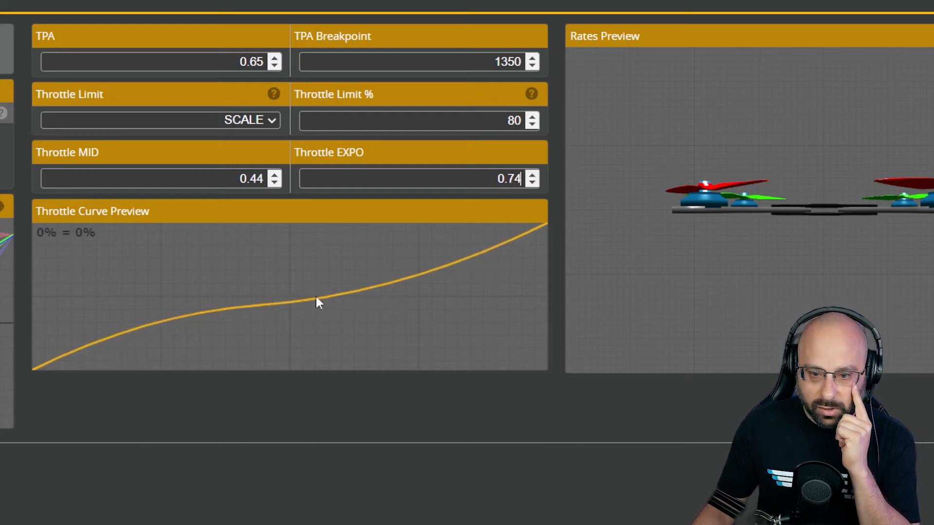
pyautogui.click(274, 182)
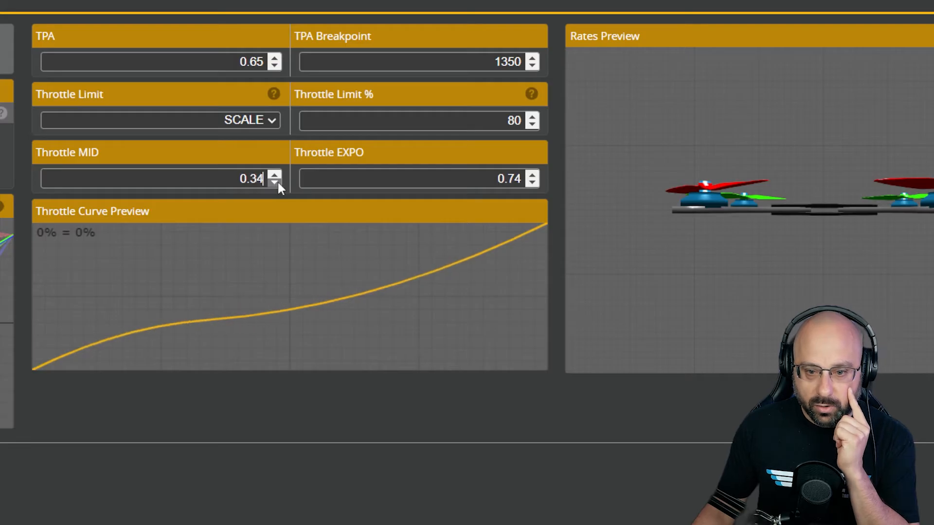
pyautogui.click(274, 183)
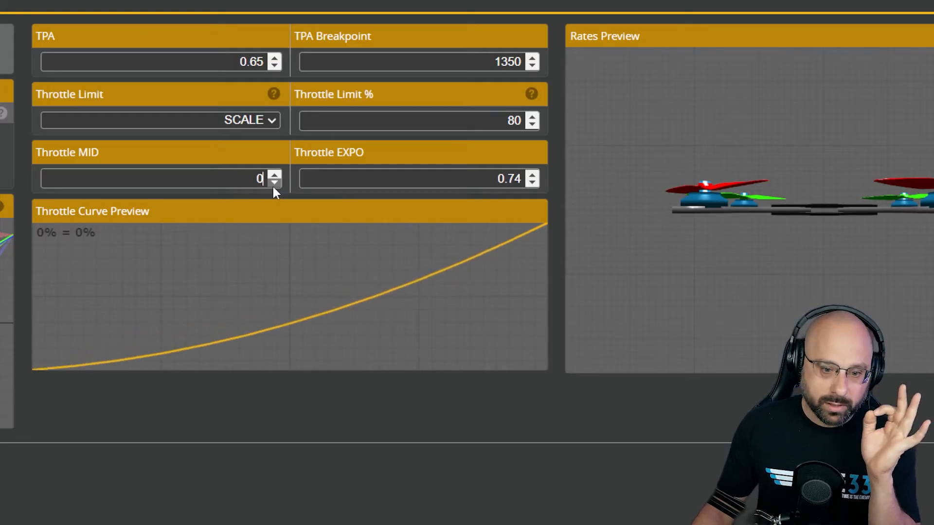
# Step Throttle MID up from 0 to about 0.19, then back to 0.10
pyautogui.click(275, 175)
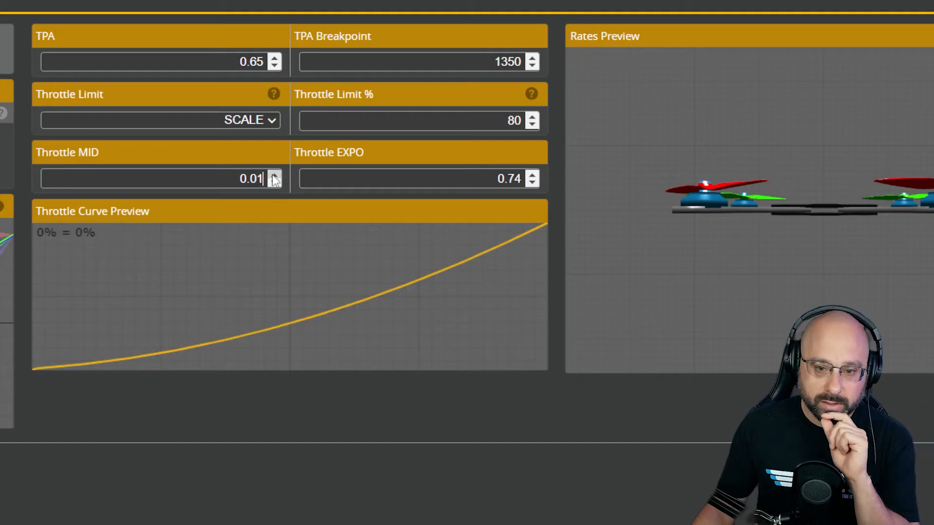
pyautogui.click(274, 174)
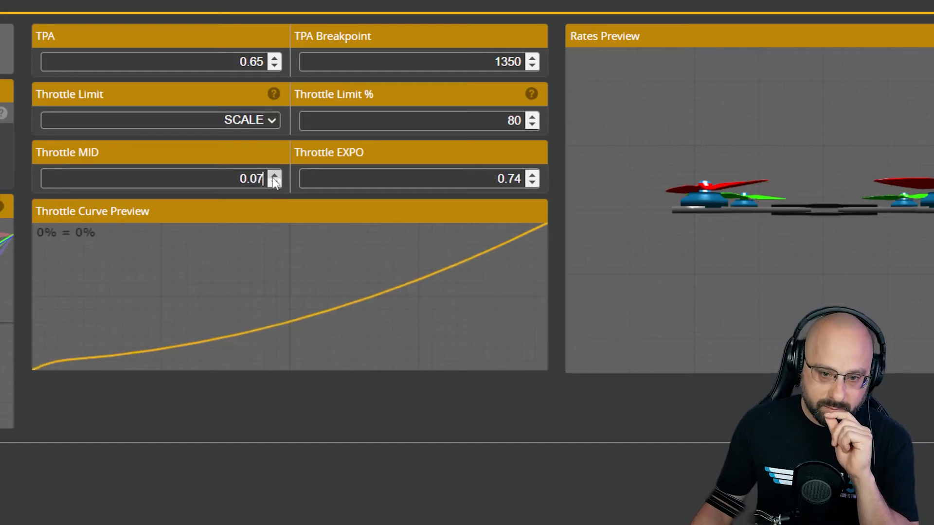
pyautogui.click(275, 175)
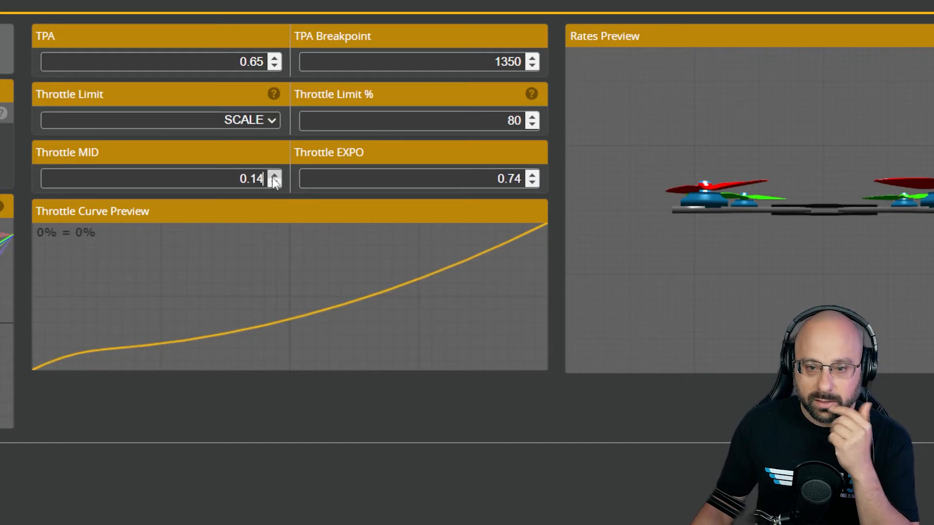
pyautogui.click(275, 174)
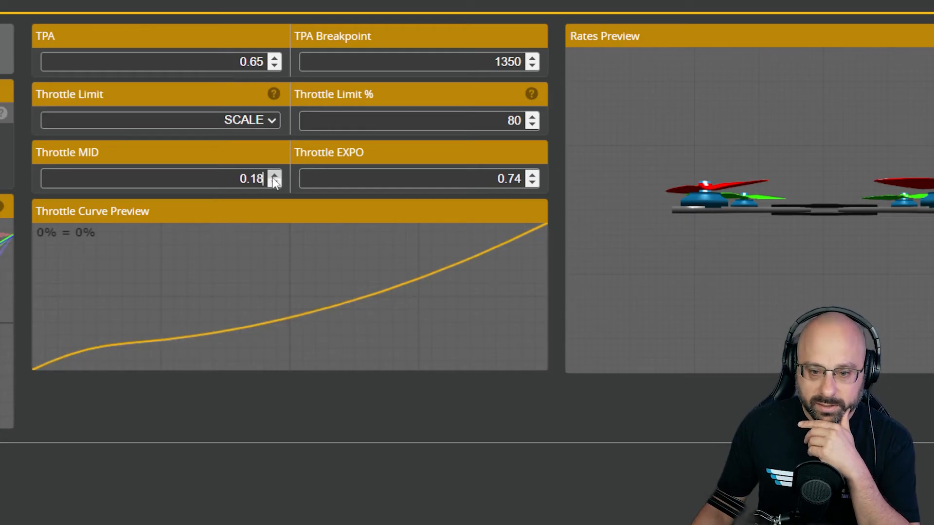
pyautogui.click(274, 174)
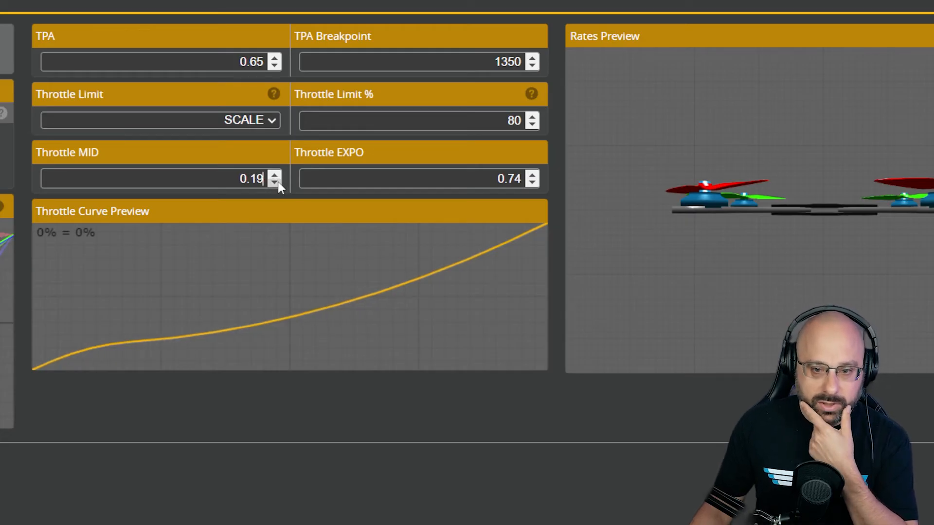
pyautogui.click(274, 183)
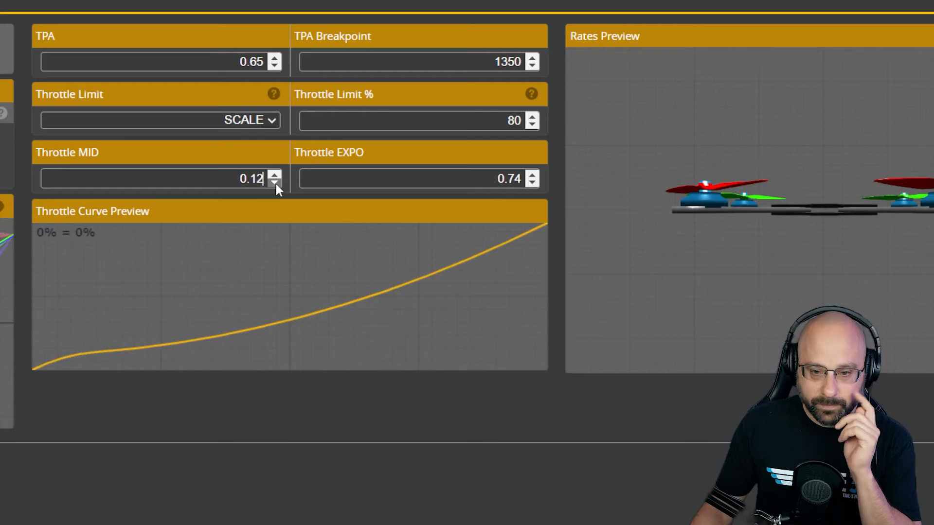
pyautogui.click(275, 183)
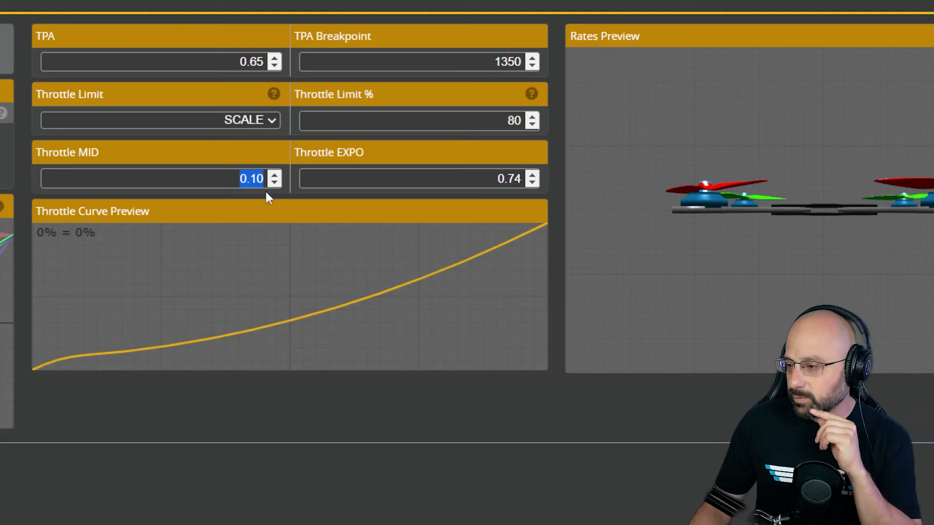
pyautogui.moveTo(344, 231)
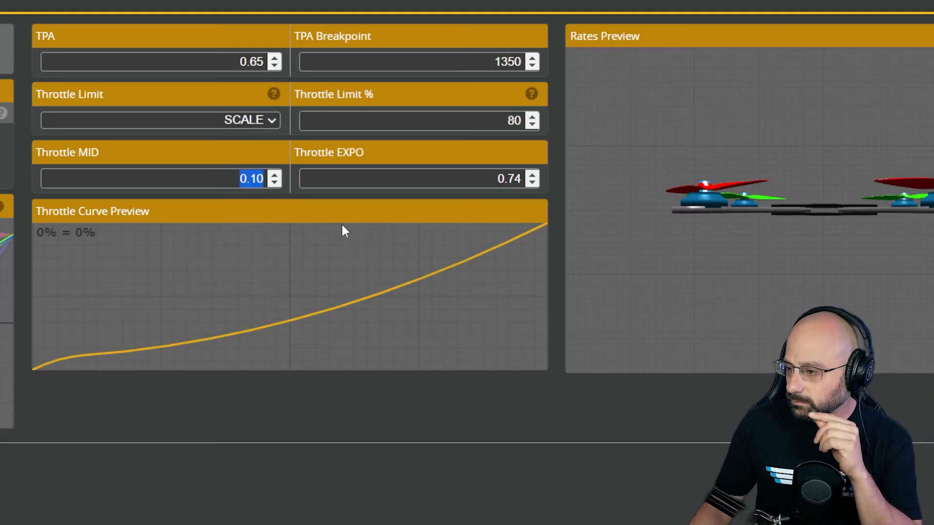
pyautogui.moveTo(426, 256)
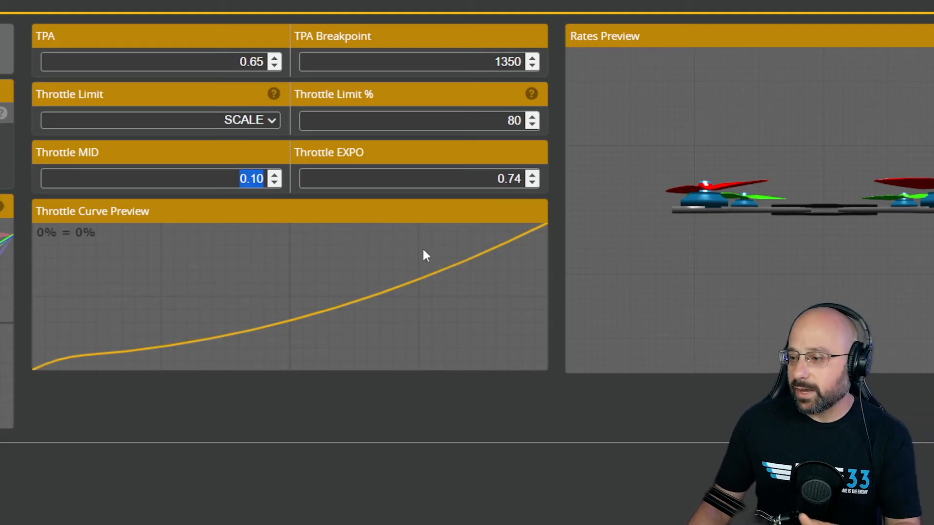
pyautogui.moveTo(440, 246)
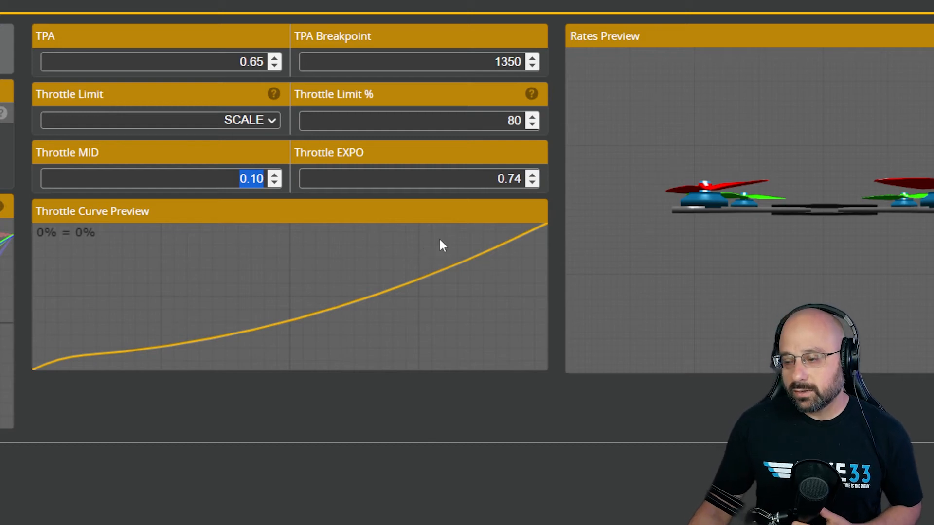
pyautogui.moveTo(218, 174)
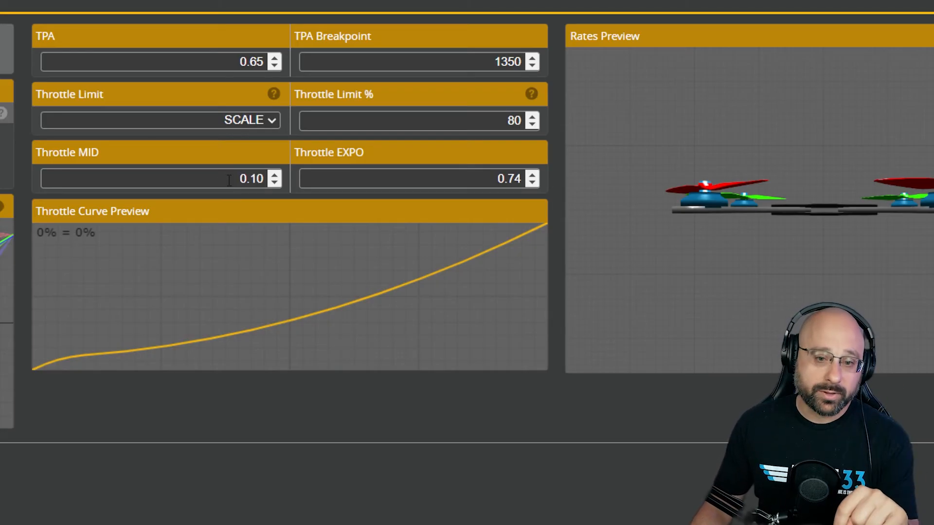
pyautogui.moveTo(297, 235)
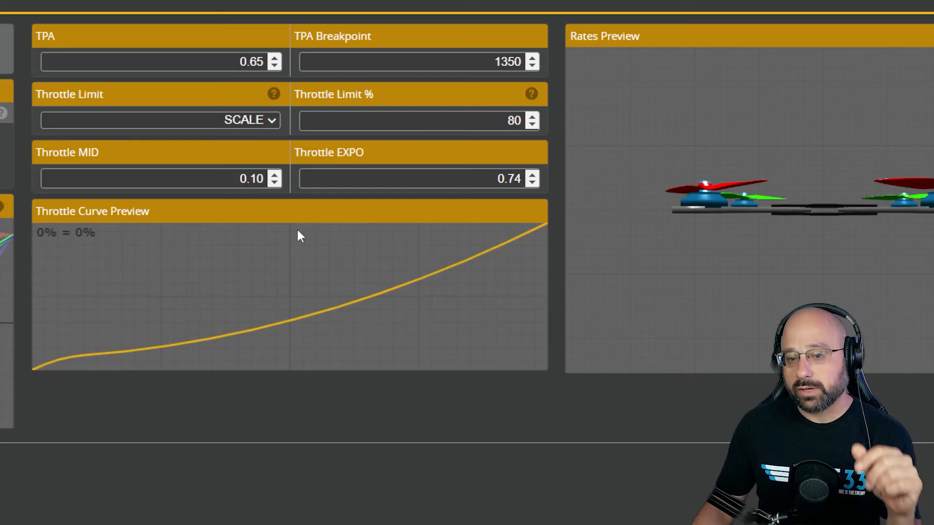
pyautogui.moveTo(250, 324)
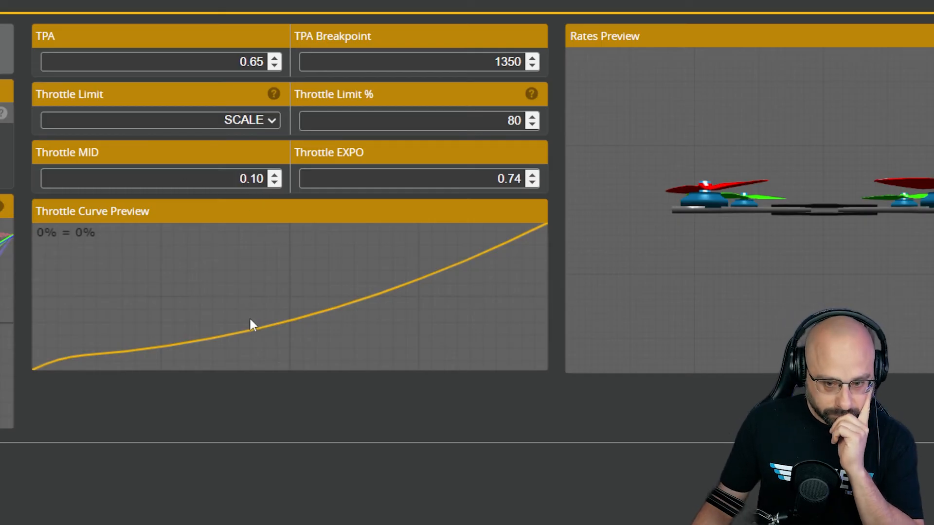
pyautogui.moveTo(369, 271)
pyautogui.write('0.19')
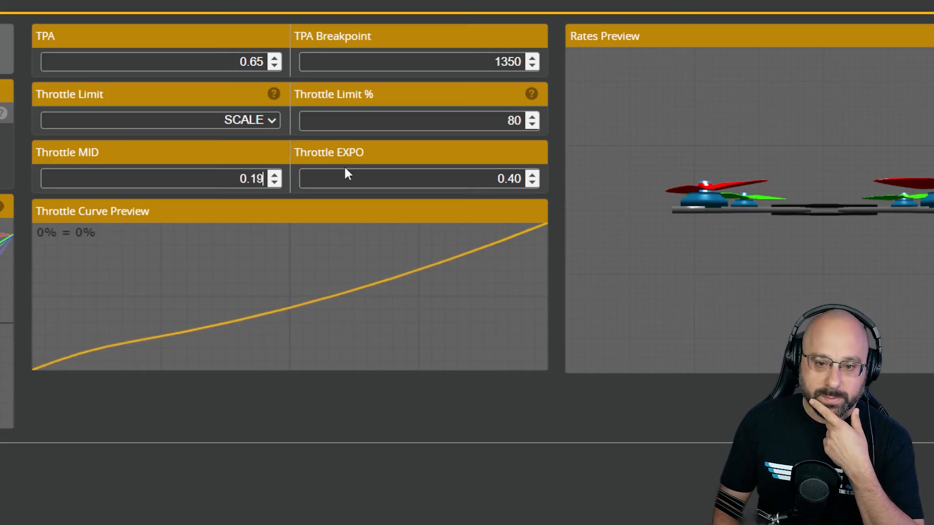
# Set Throttle MID to 0.23 and Throttle EXPO to 1.00
pyautogui.click(274, 183)
pyautogui.write('0.66')
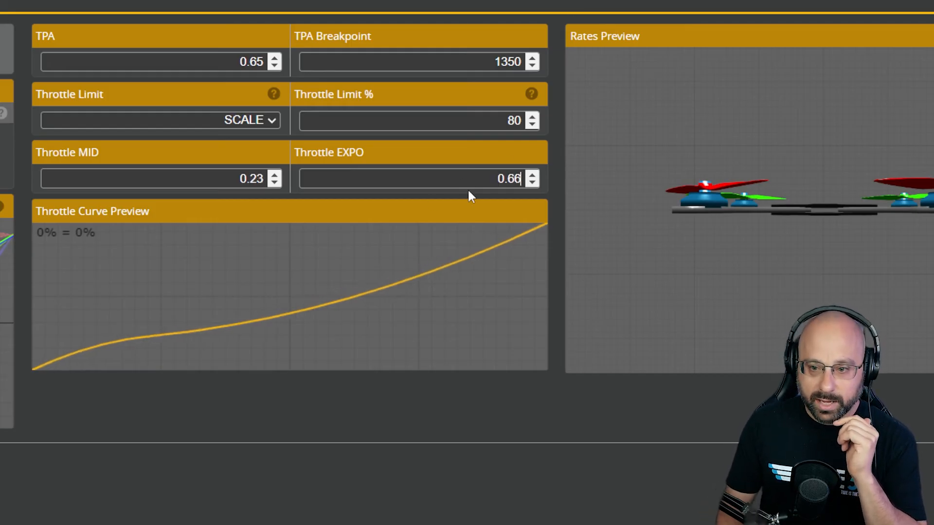
pyautogui.click(530, 174)
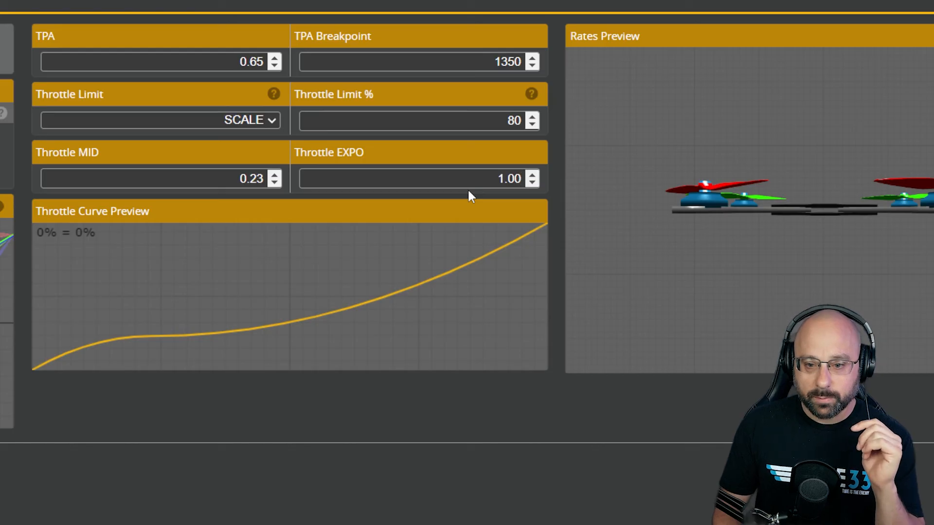
pyautogui.moveTo(143, 312)
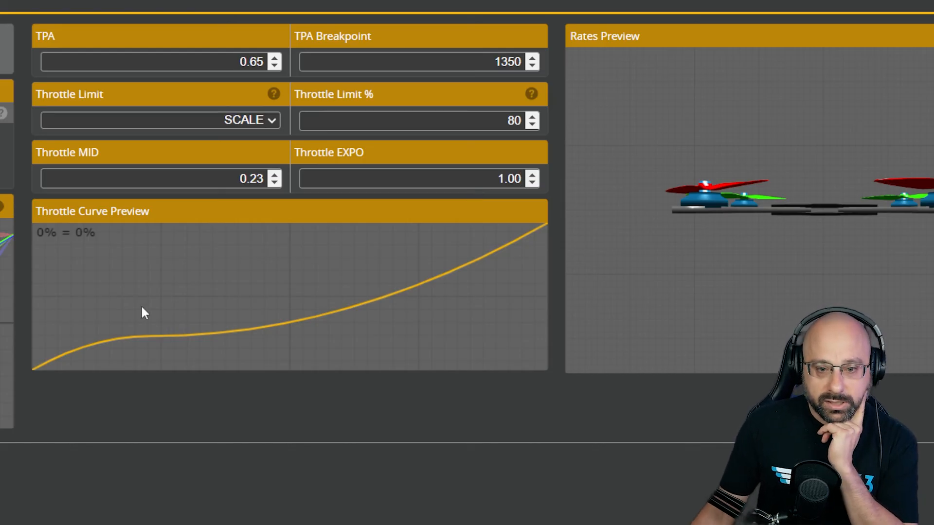
pyautogui.moveTo(213, 338)
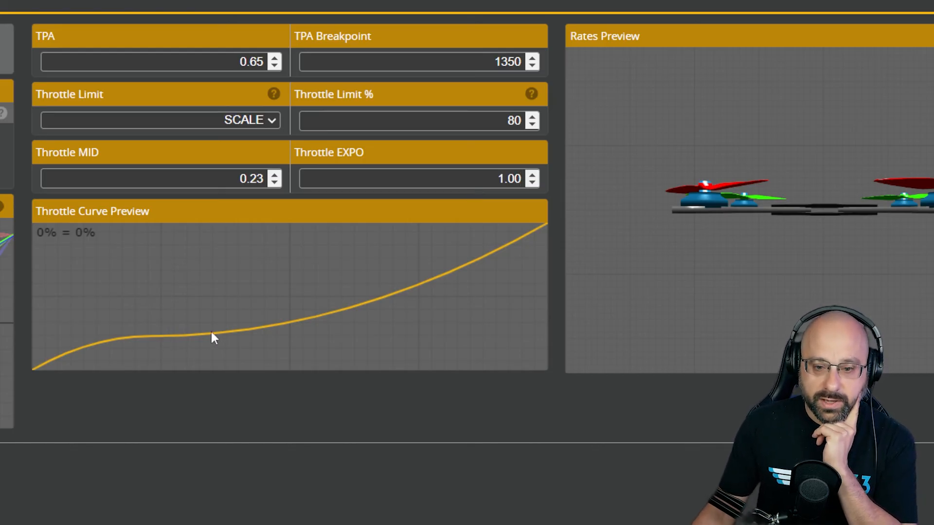